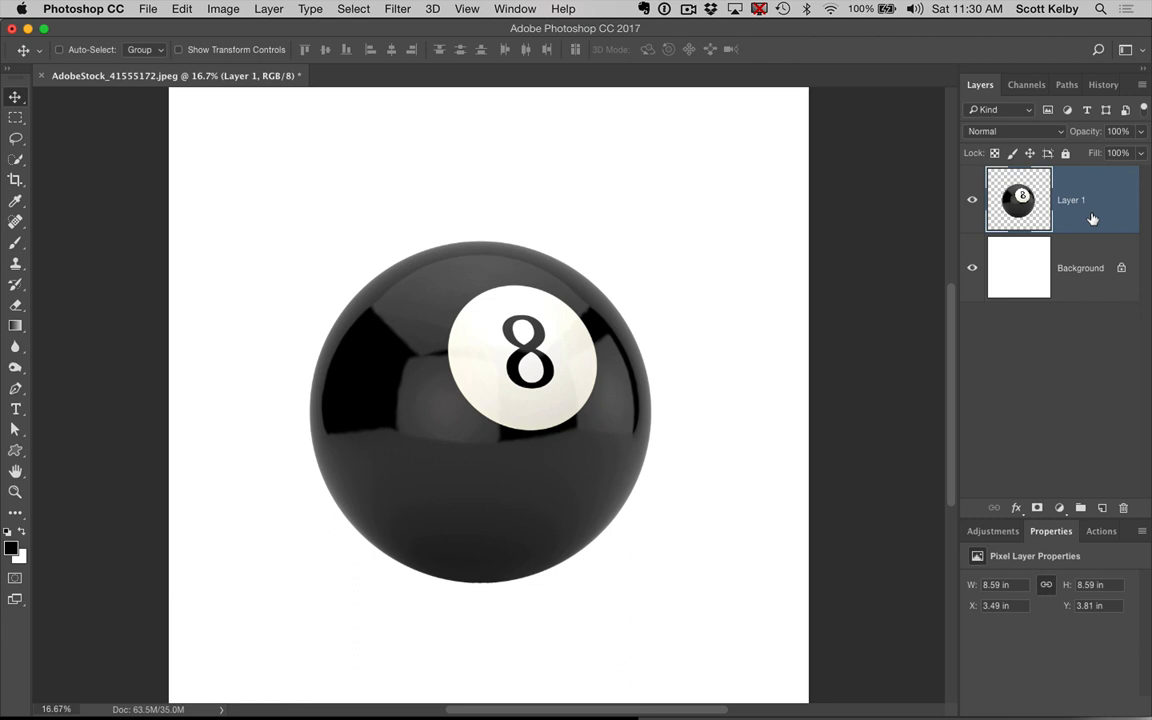
mouse_move(1008, 480)
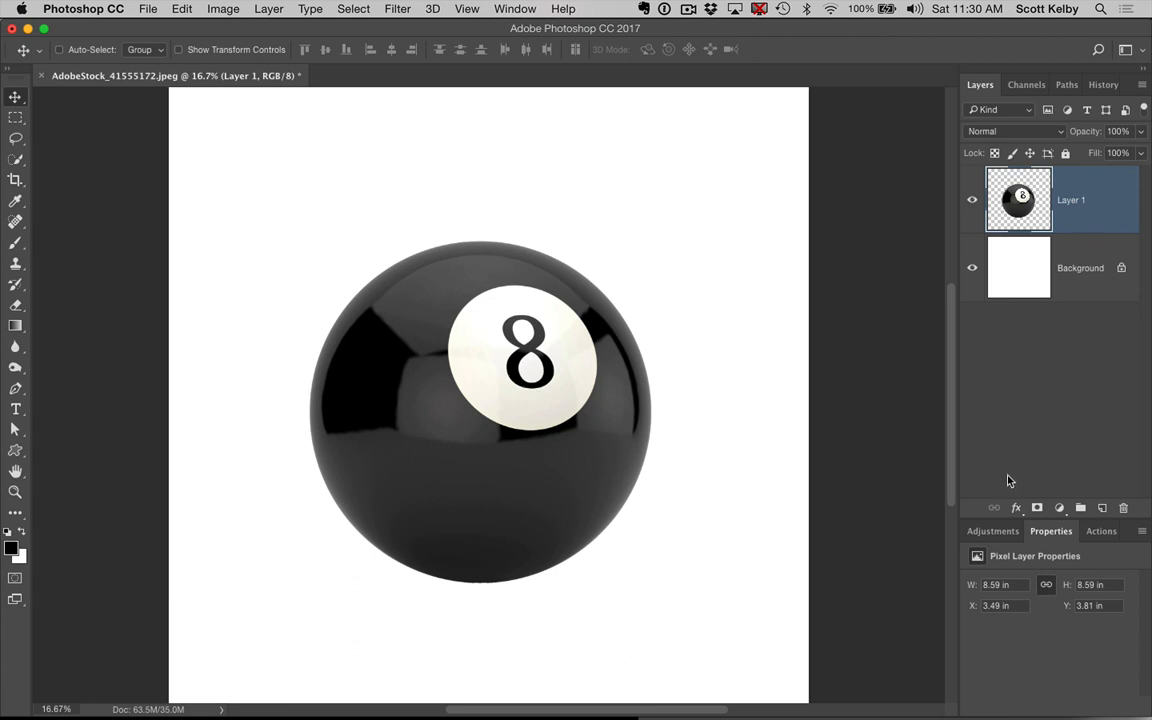
Add a Drop Shadow layer style to the ball and reposition it beneath the ball
left_click(1016, 508)
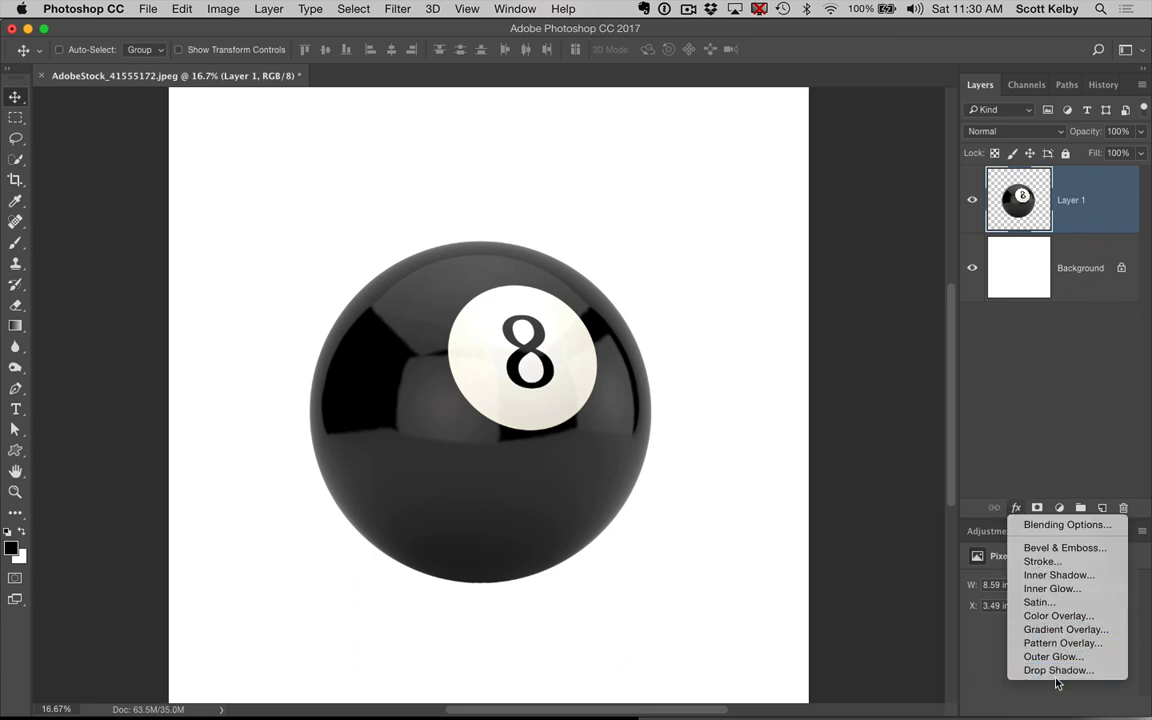
left_click(1058, 670)
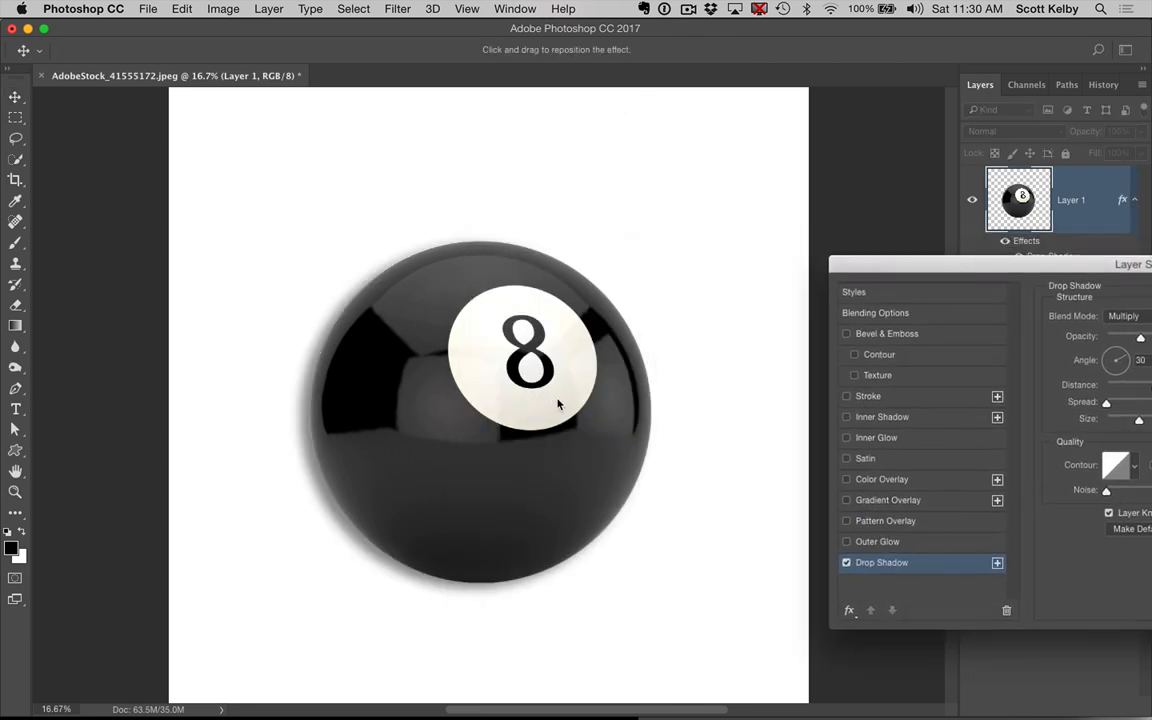
left_click_drag(558, 404, 536, 364)
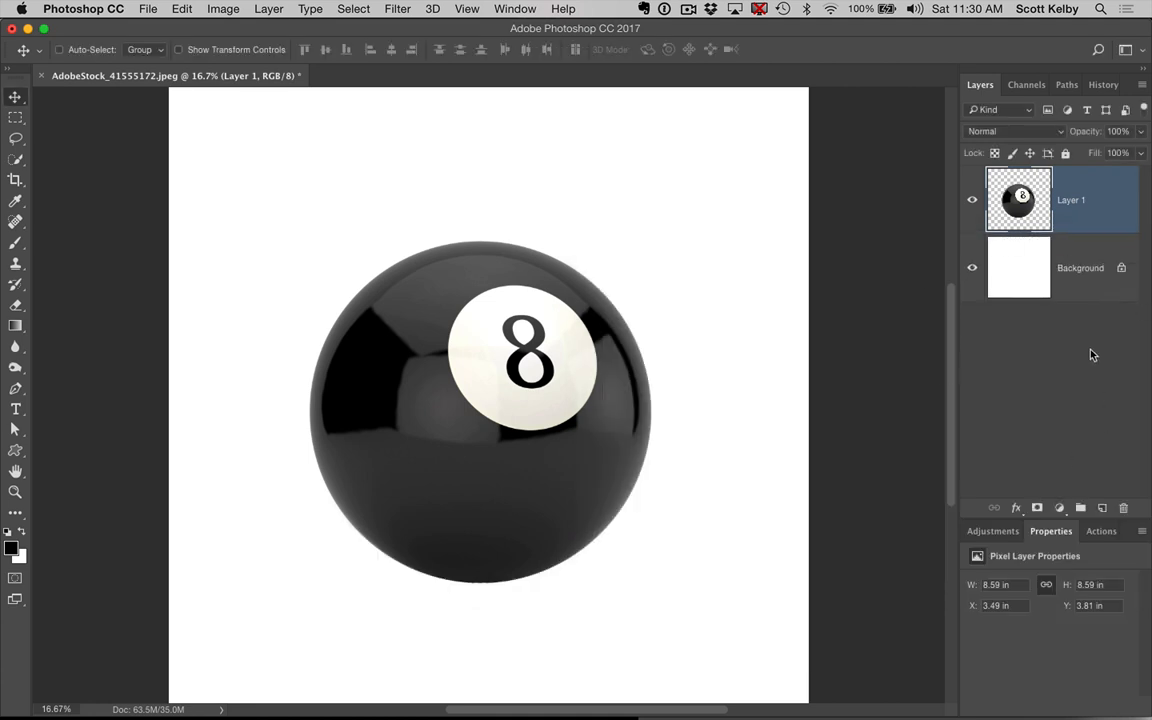
Duplicate the ball layer and squash the black copy into a flat ellipse beneath it
key("cmd+j")
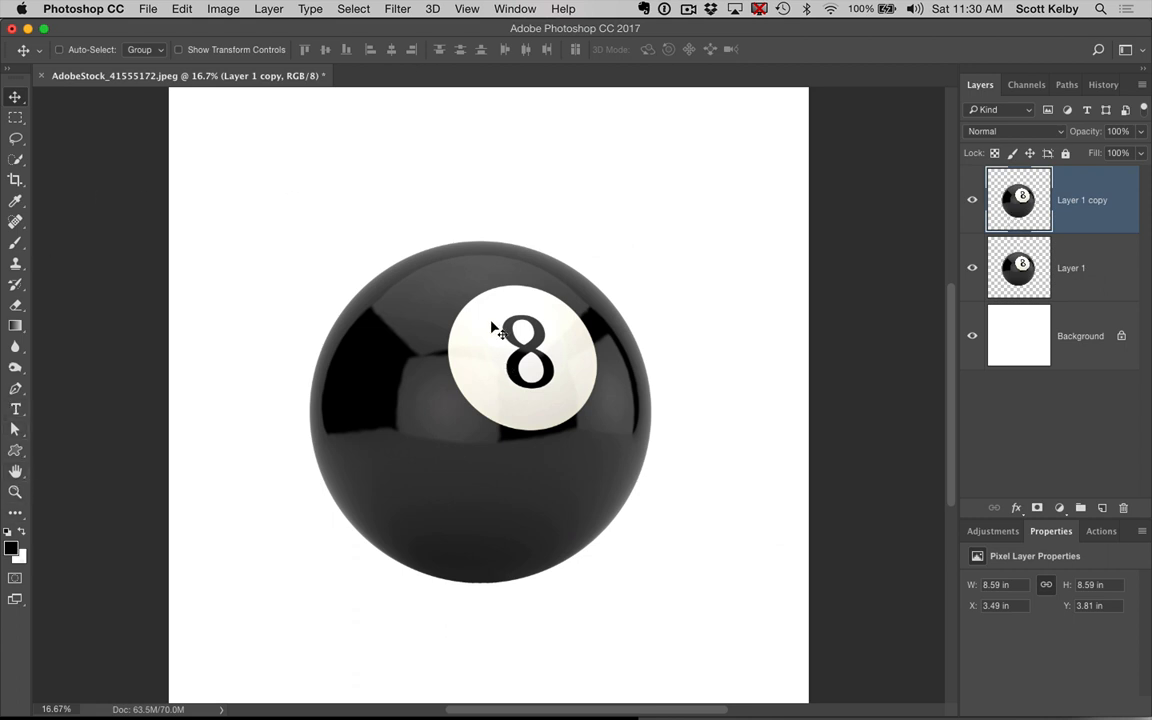
mouse_move(788, 358)
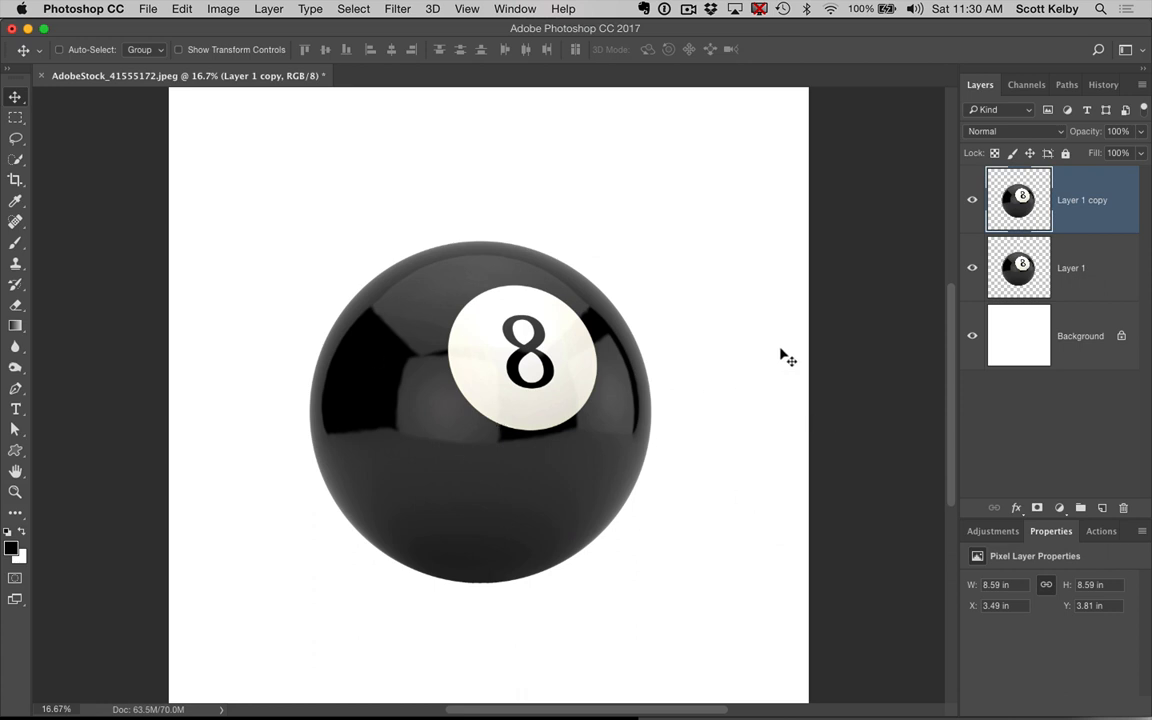
mouse_move(784, 354)
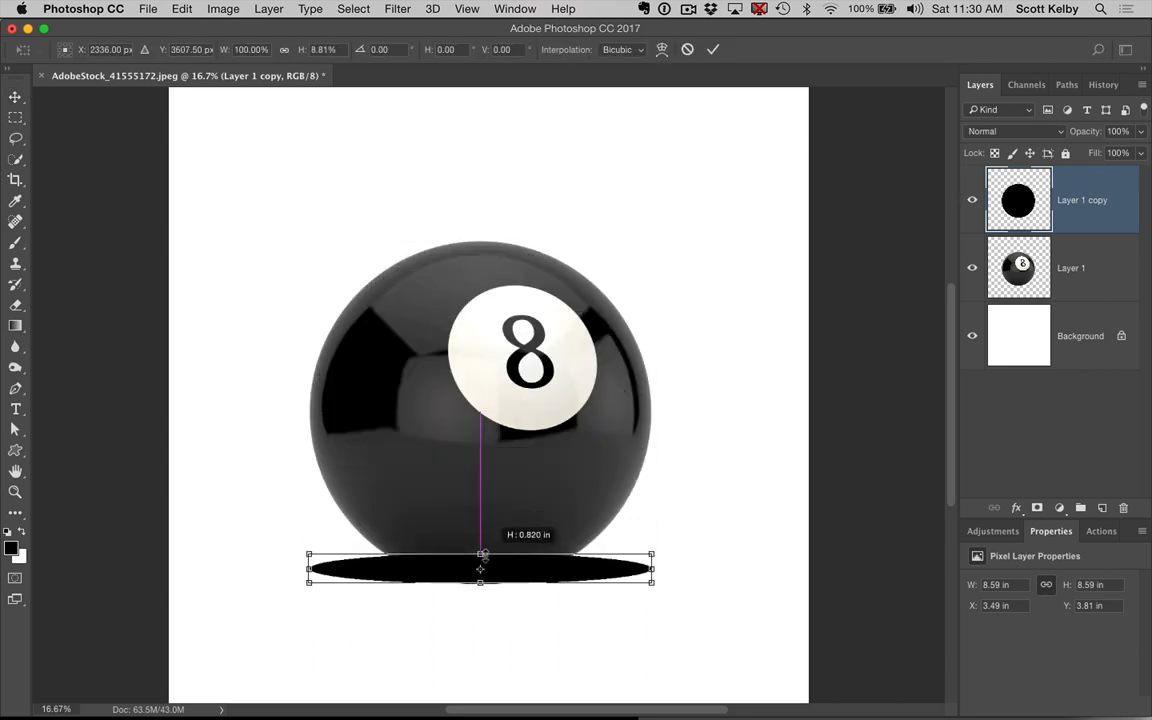
left_click_drag(480, 556, 480, 578)
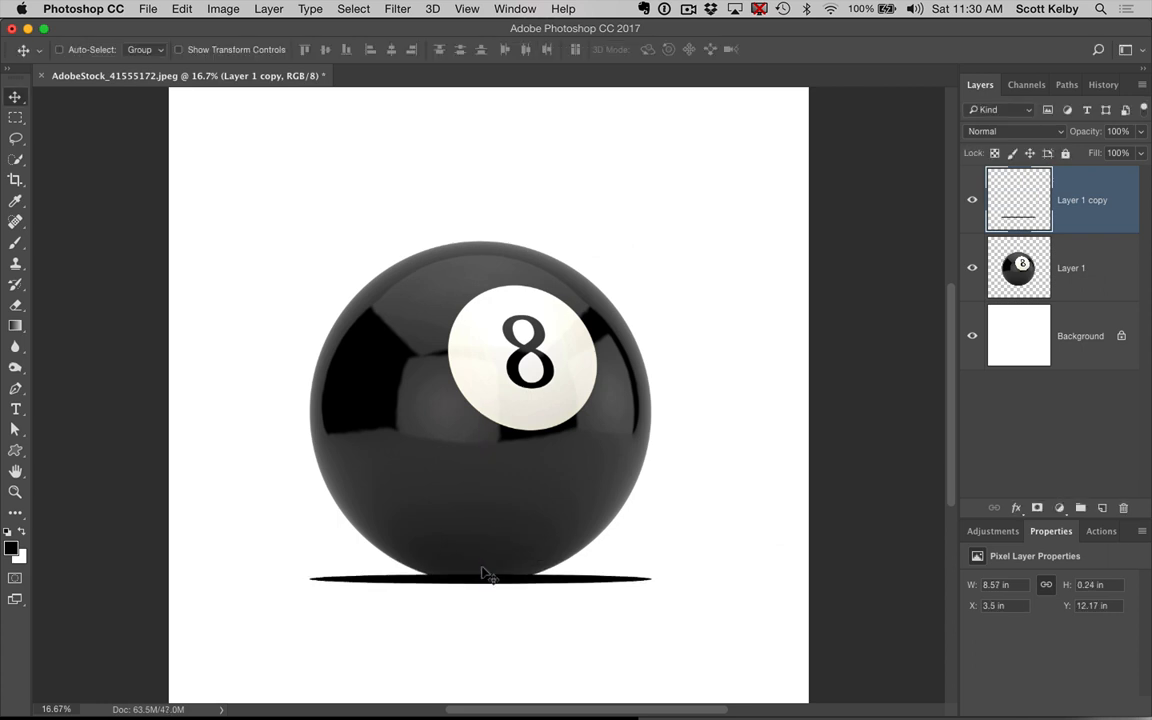
mouse_move(904, 436)
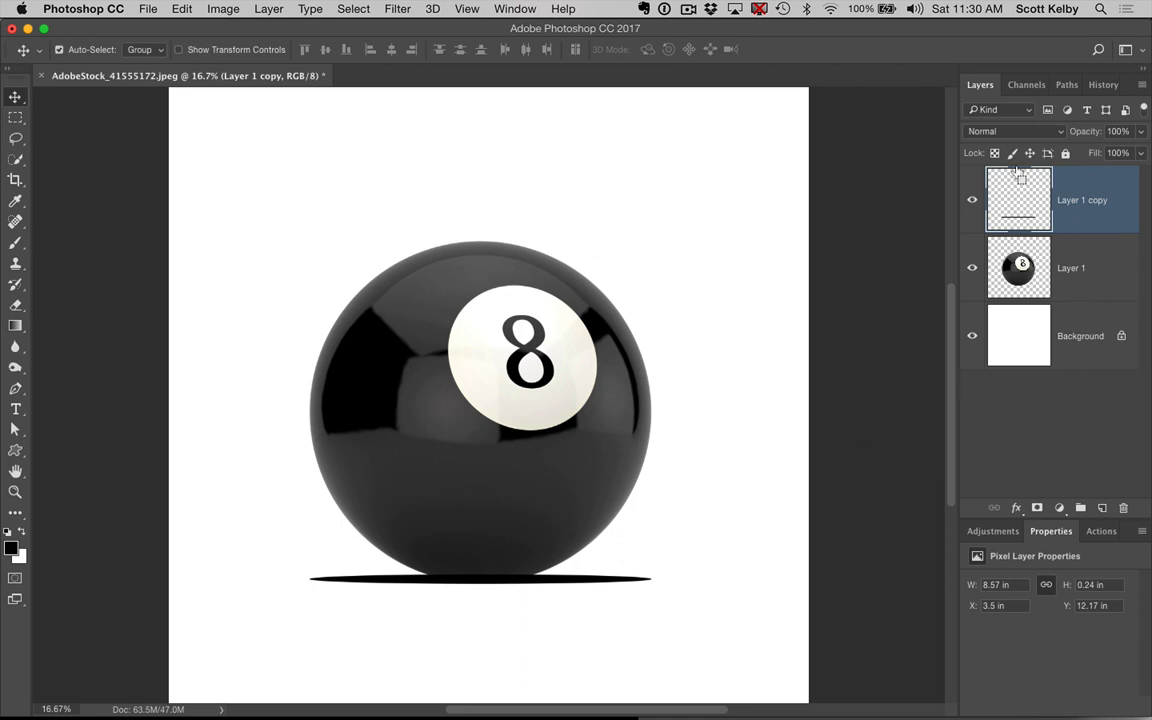
mouse_move(1012, 216)
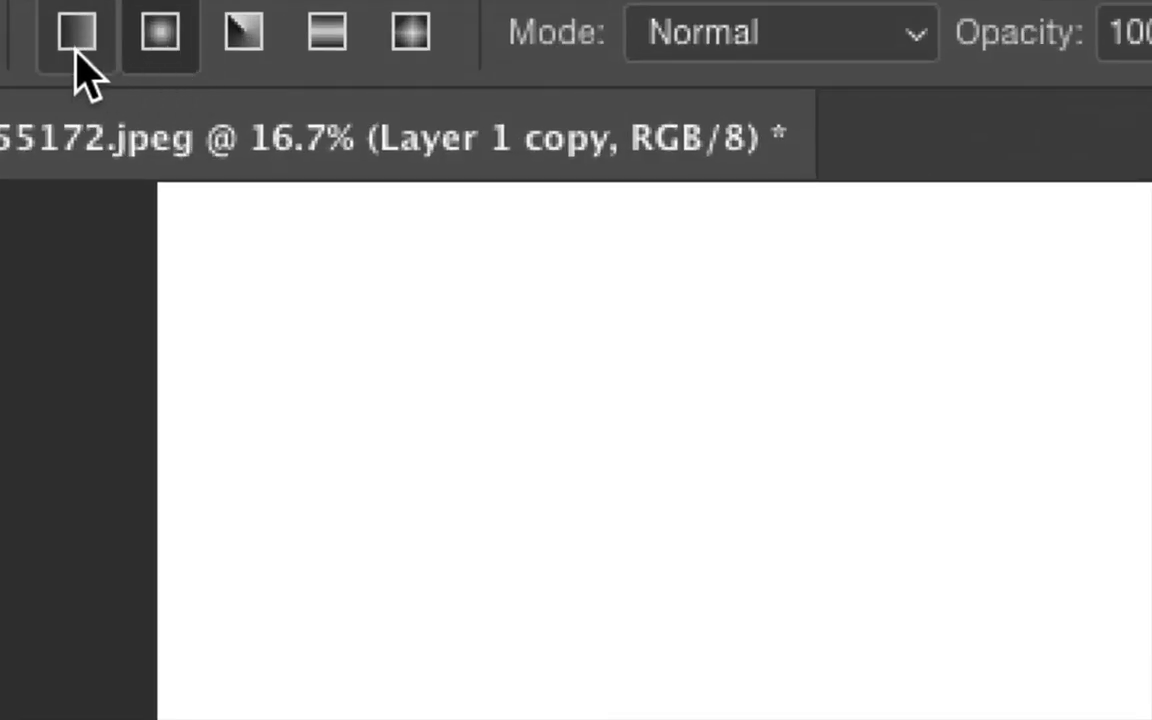
Choose a Linear Gradient to fade the shadow ellipse to a softer grey
left_click(160, 32)
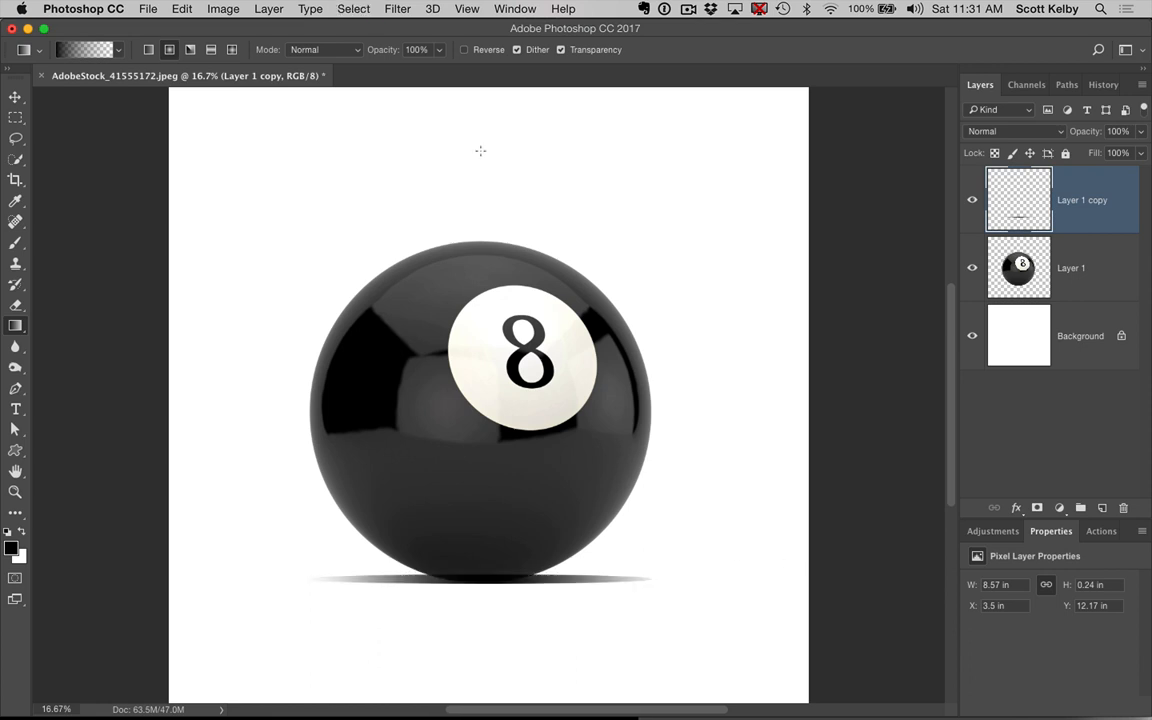
Apply a Gaussian Blur of about 24.9 px to soften the shadow ellipse's edges
left_click(396, 8)
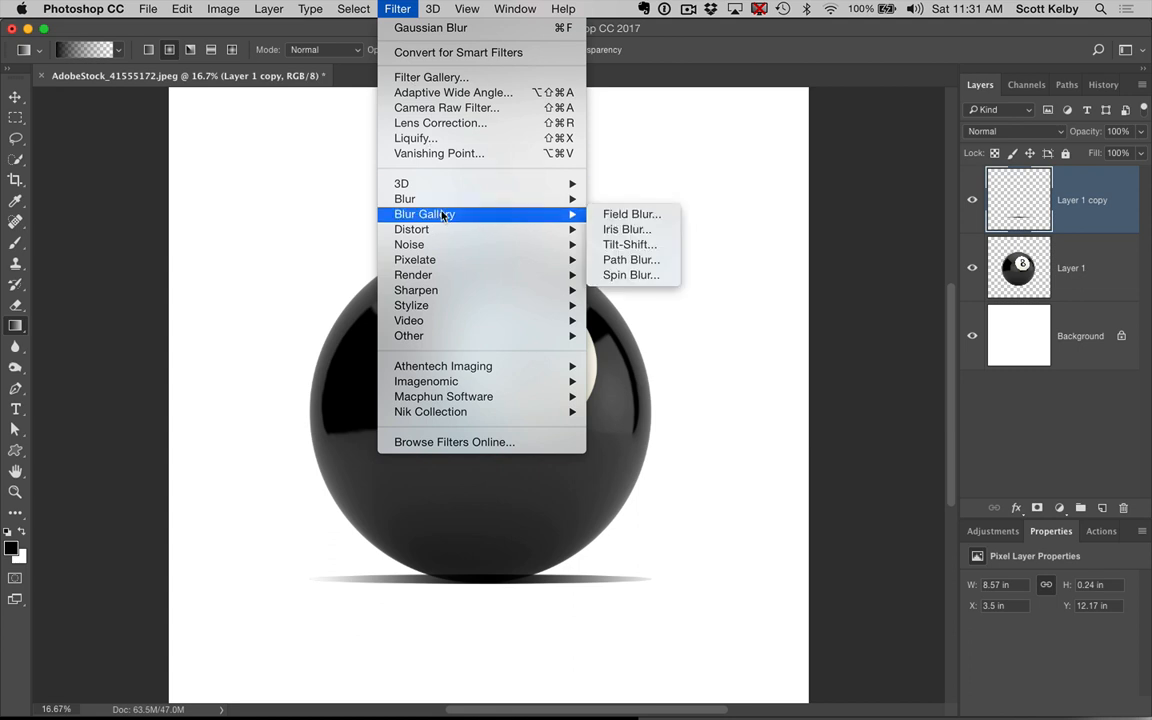
left_click(430, 28)
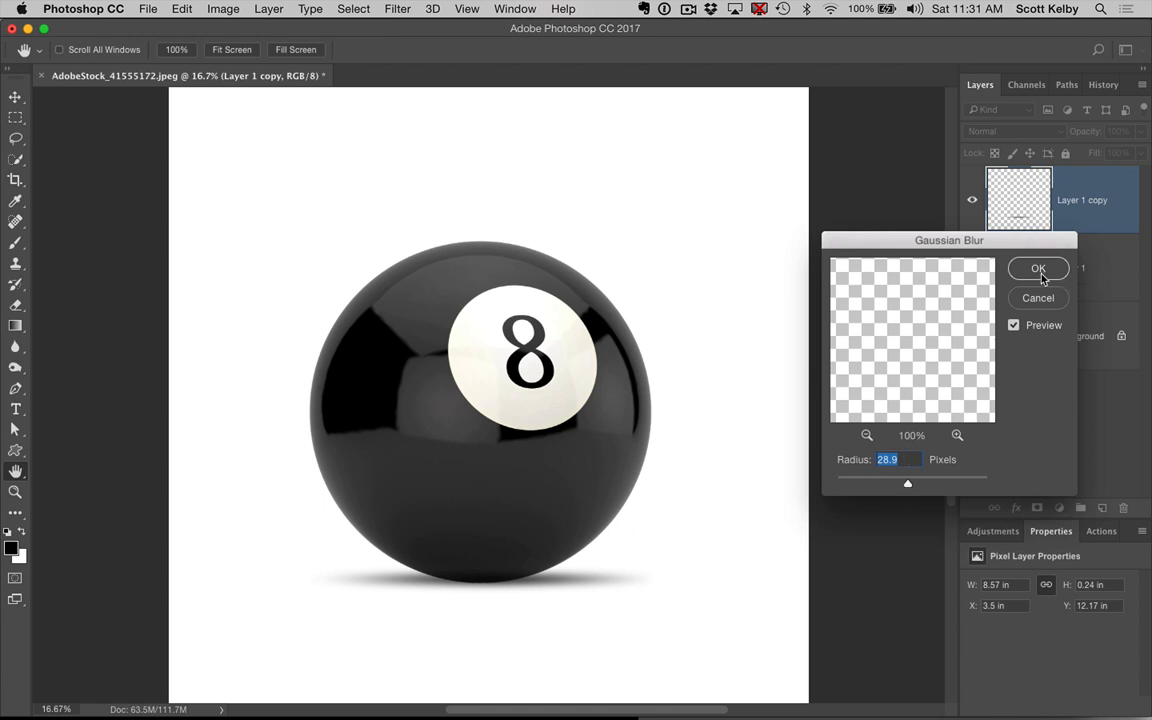
left_click(1038, 268)
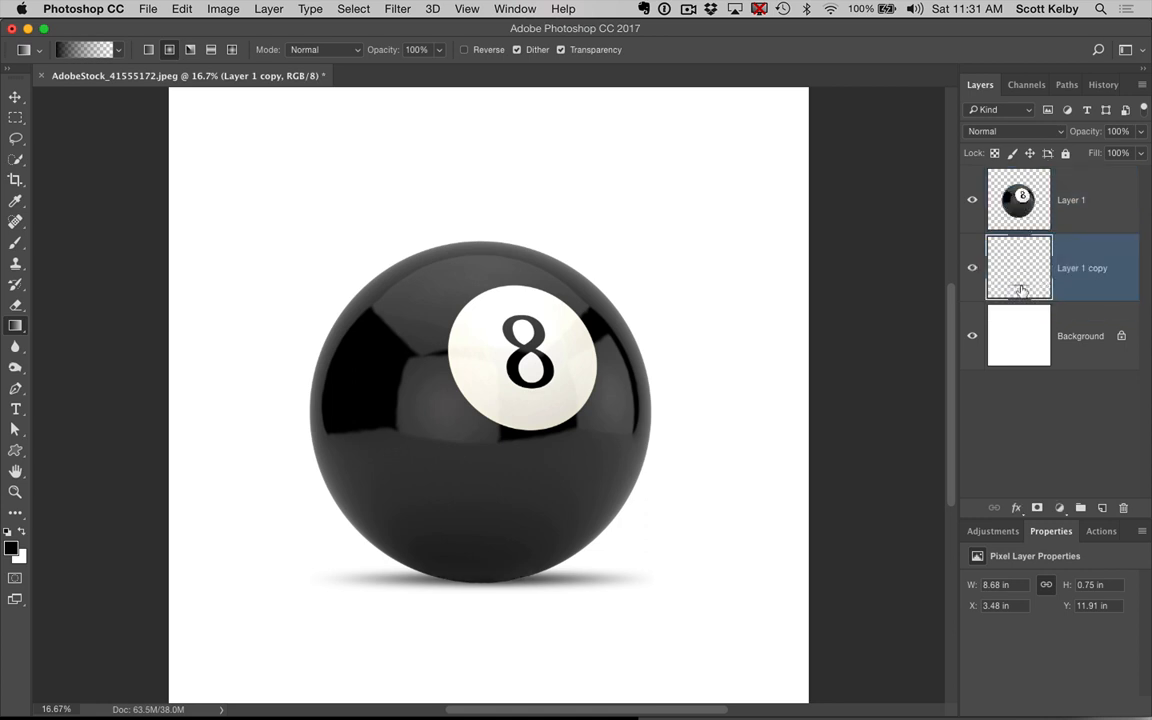
Nudge the blurred shadow slightly lower beneath the ball with the Move tool
left_click(16, 96)
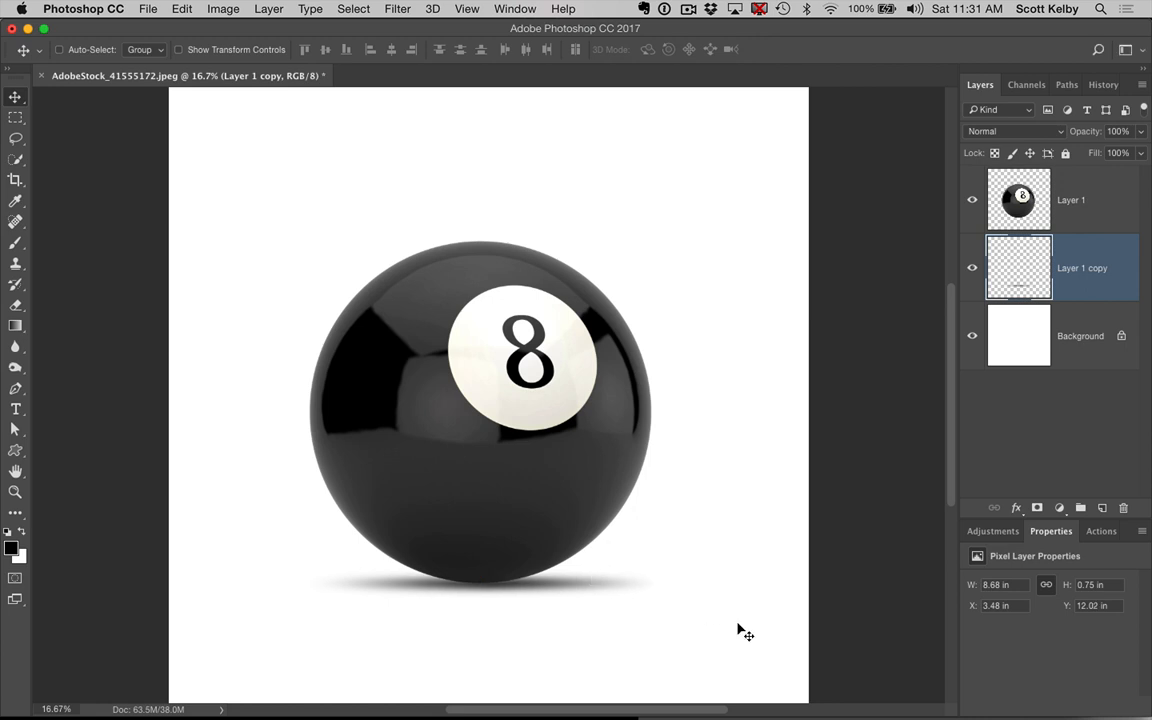
mouse_move(938, 362)
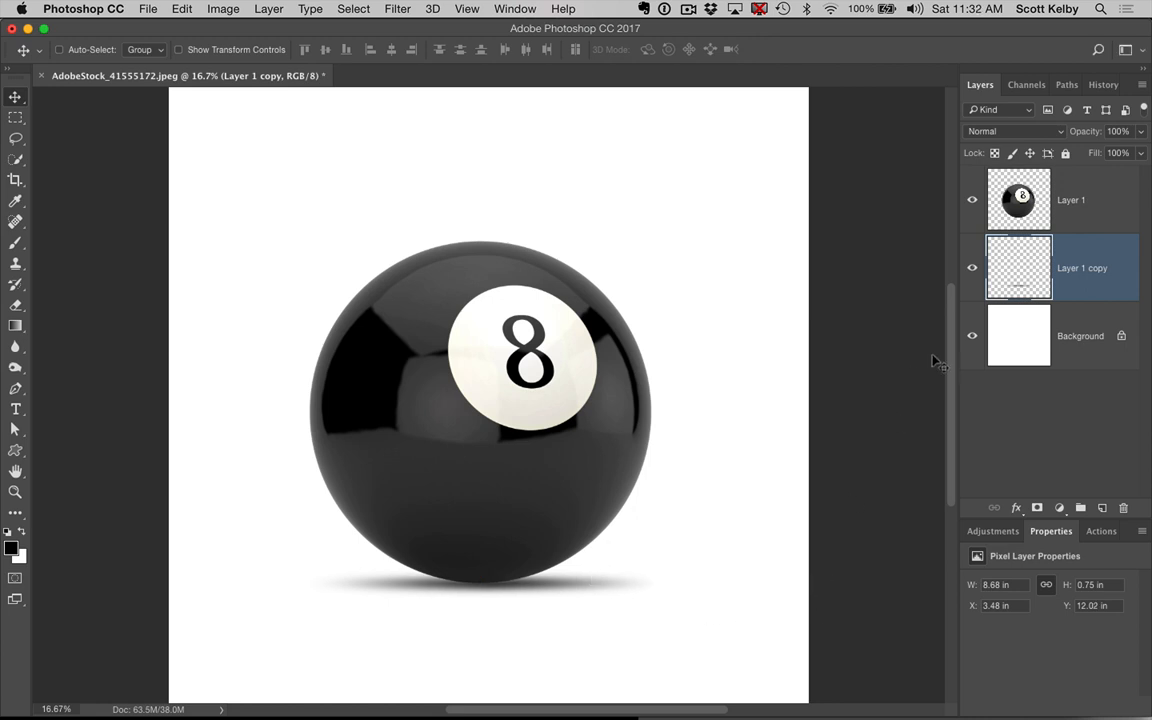
mouse_move(926, 388)
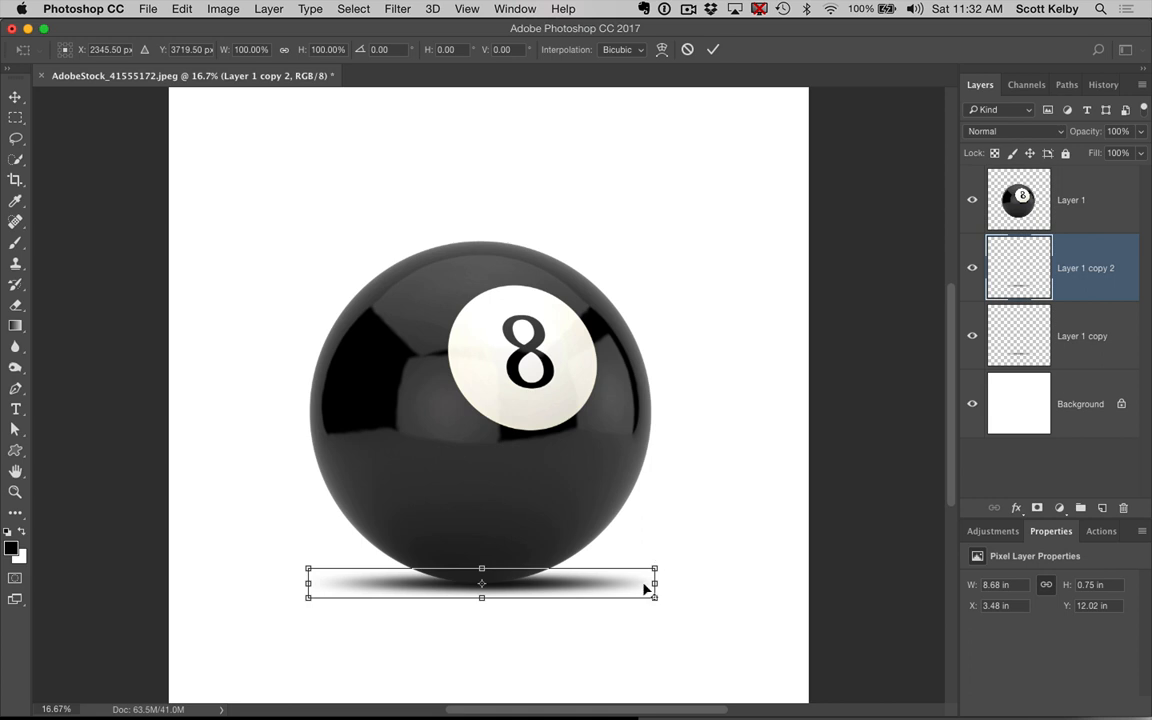
mouse_move(648, 584)
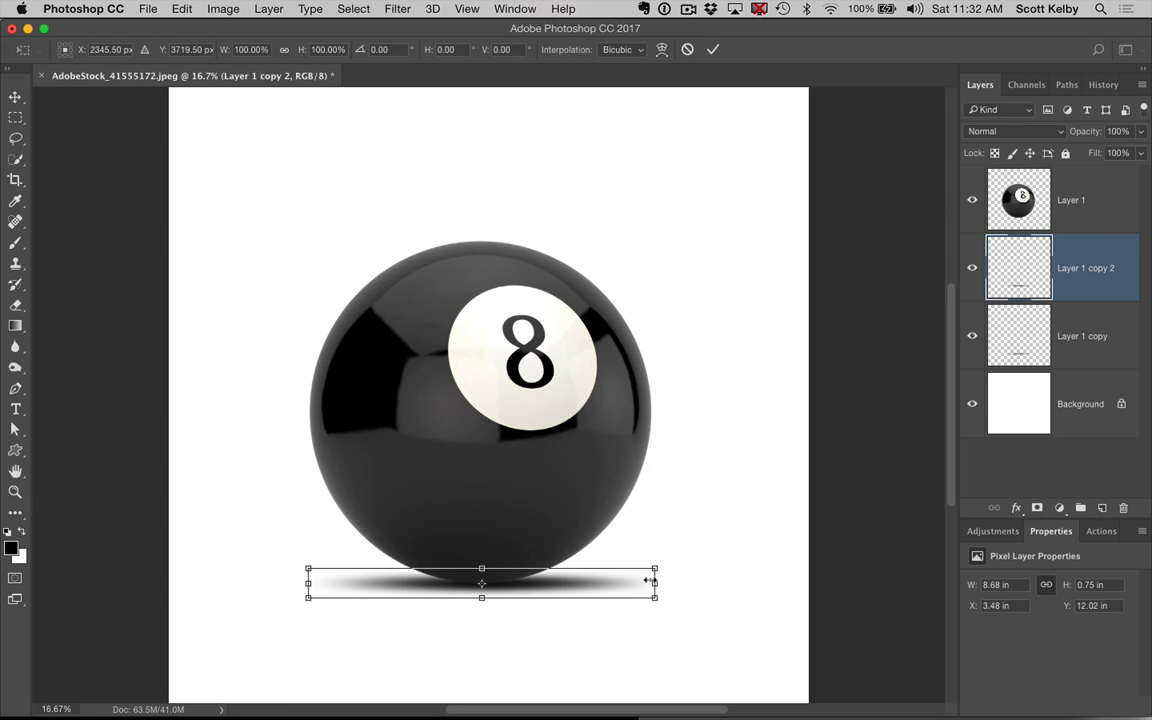
Squeeze the duplicated shadow from the sides into a narrow contact shadow under the ball
left_click_drag(656, 580, 598, 580)
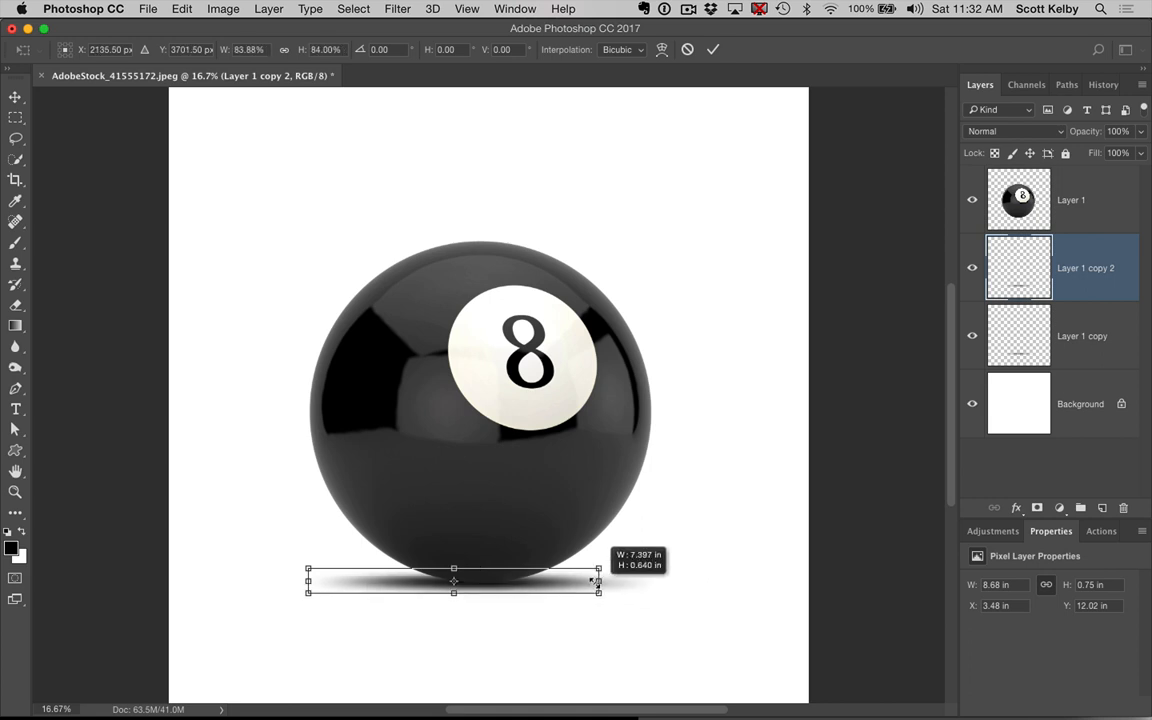
left_click_drag(598, 584, 652, 584)
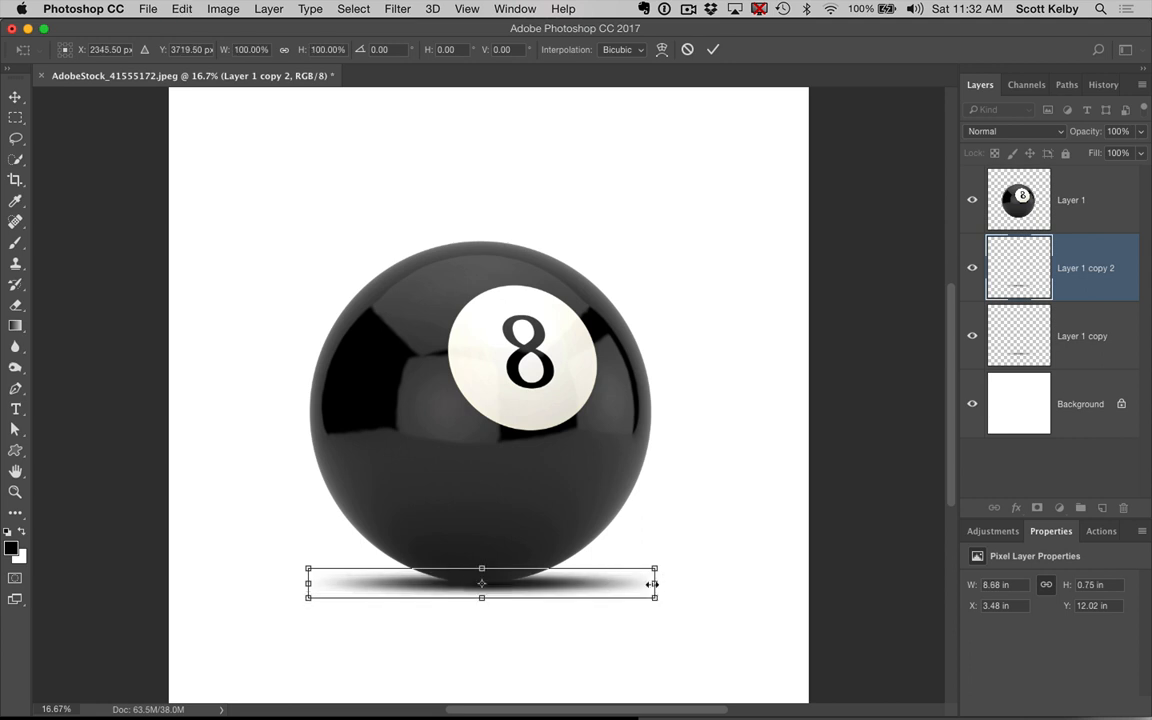
left_click_drag(656, 584, 616, 584)
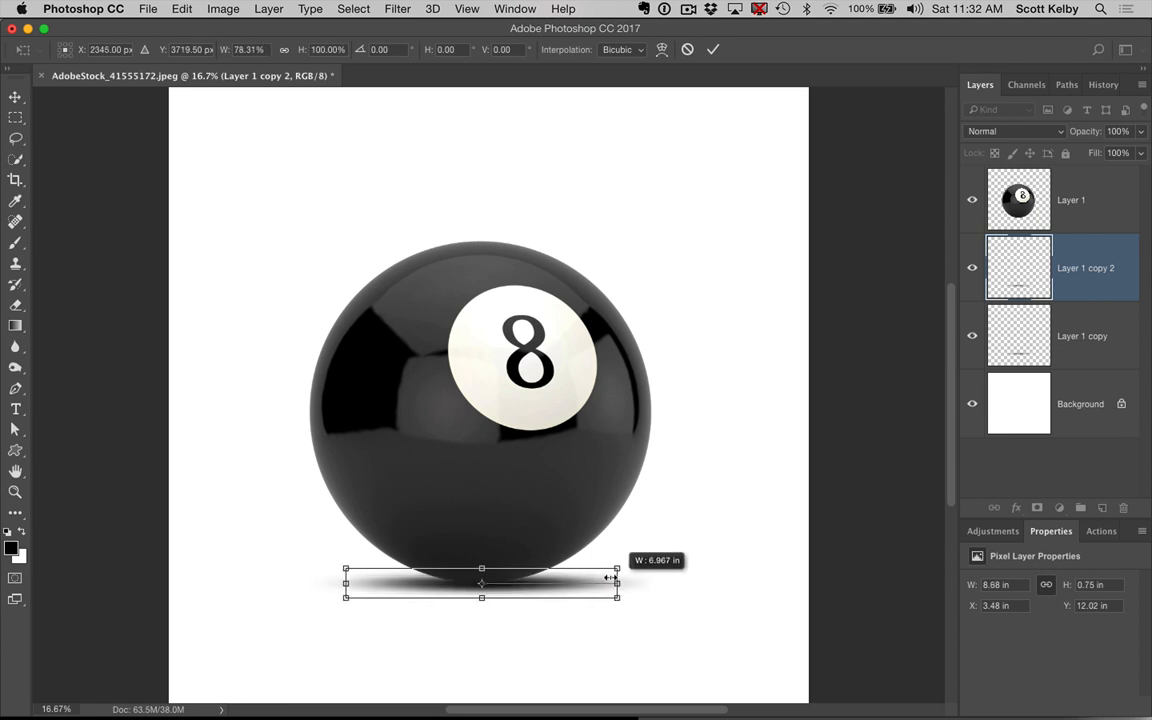
left_click_drag(616, 578, 538, 582)
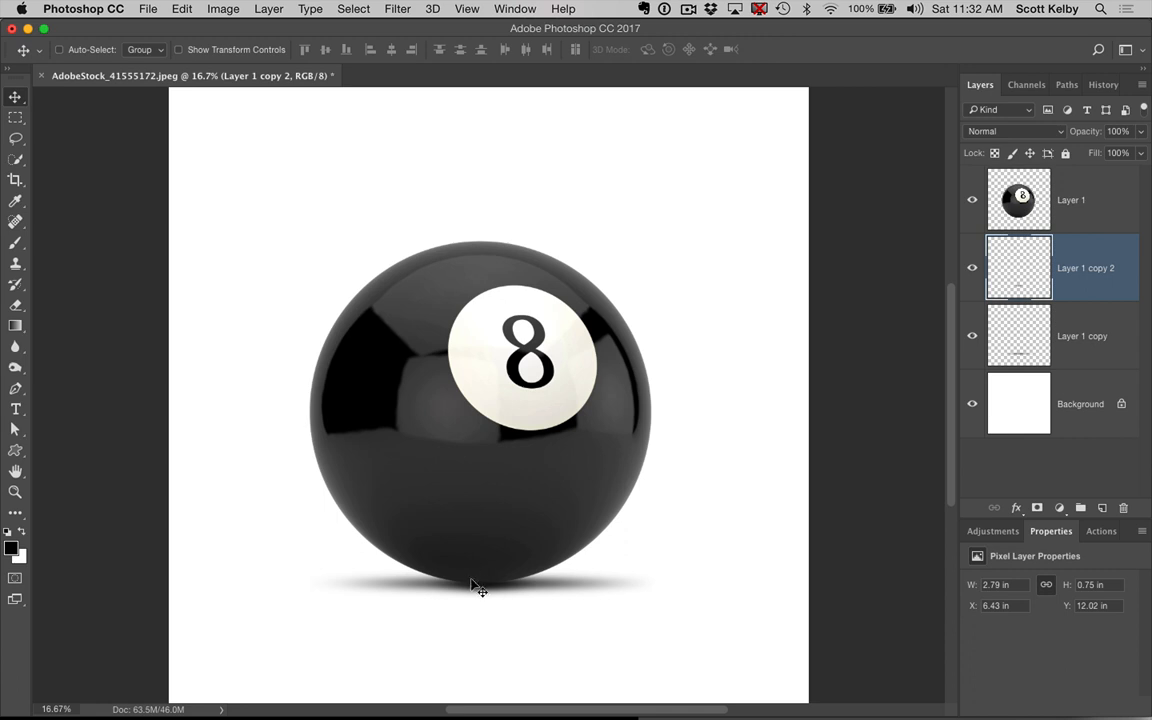
mouse_move(1028, 384)
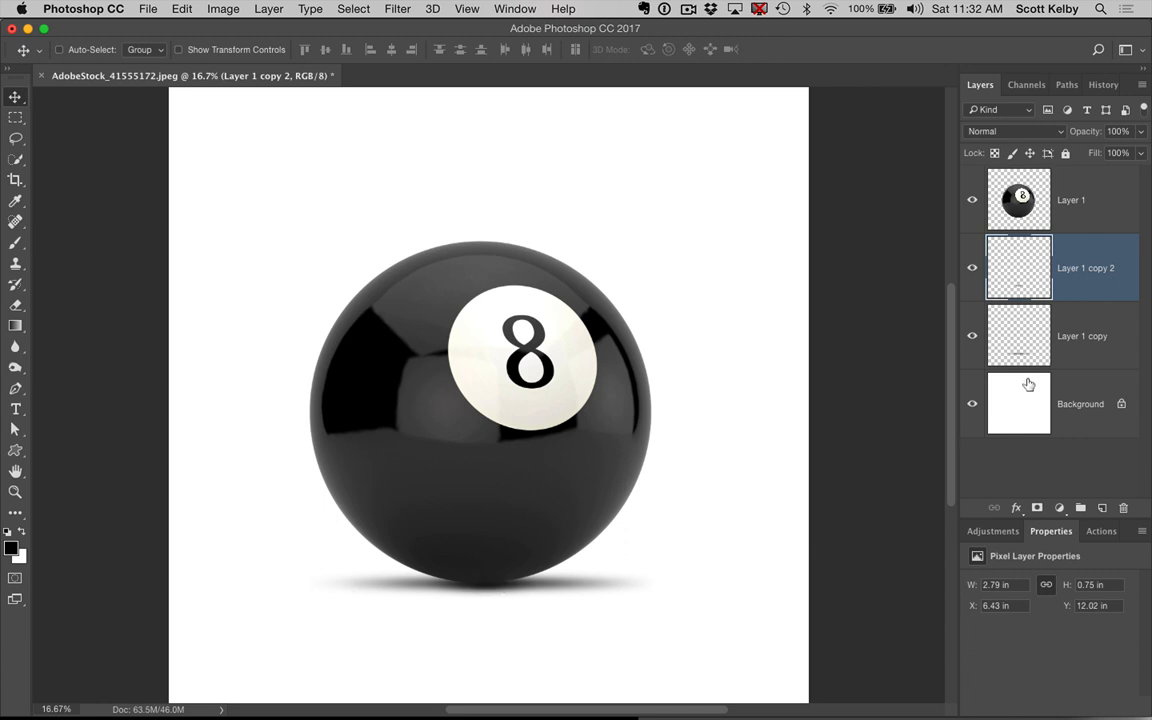
Set the larger blurred shadow layer's opacity to 78%
left_click(1080, 336)
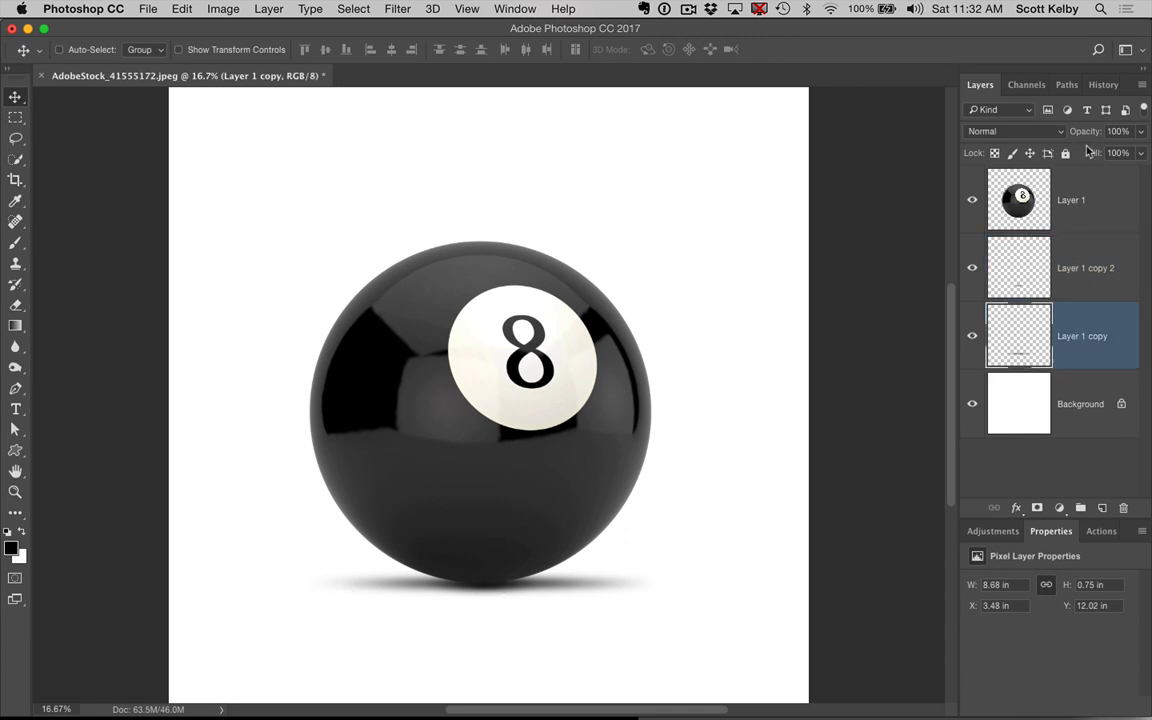
left_click(1116, 132)
type("79")
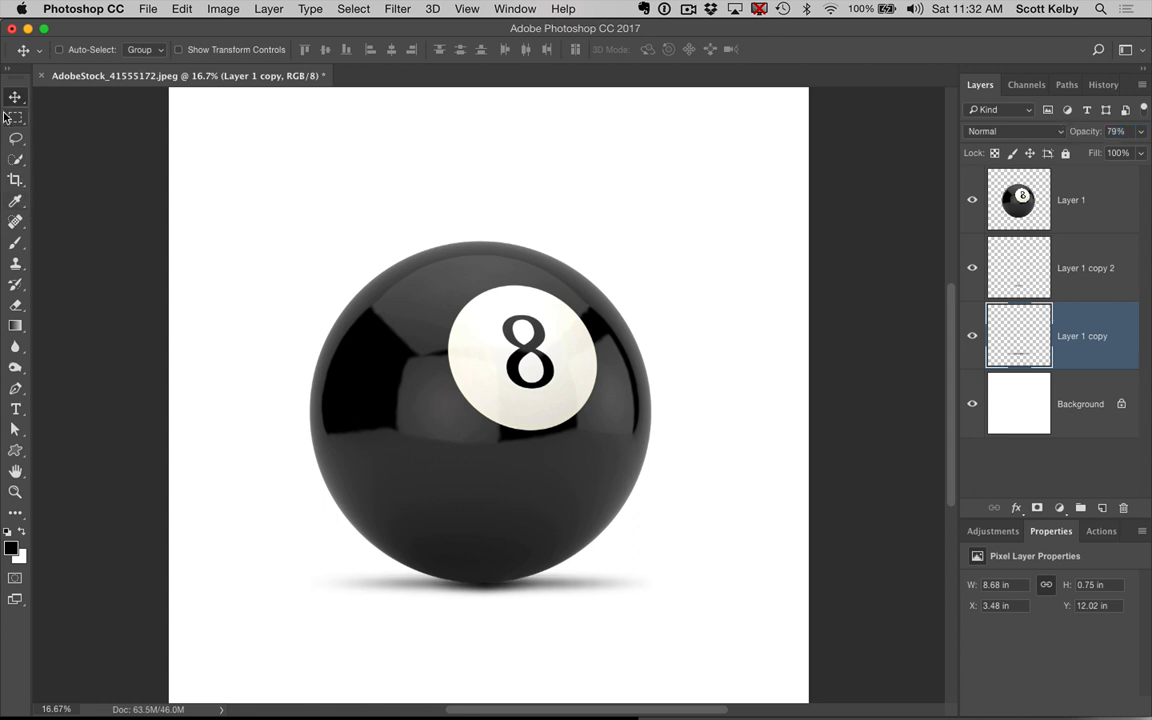
mouse_move(16, 104)
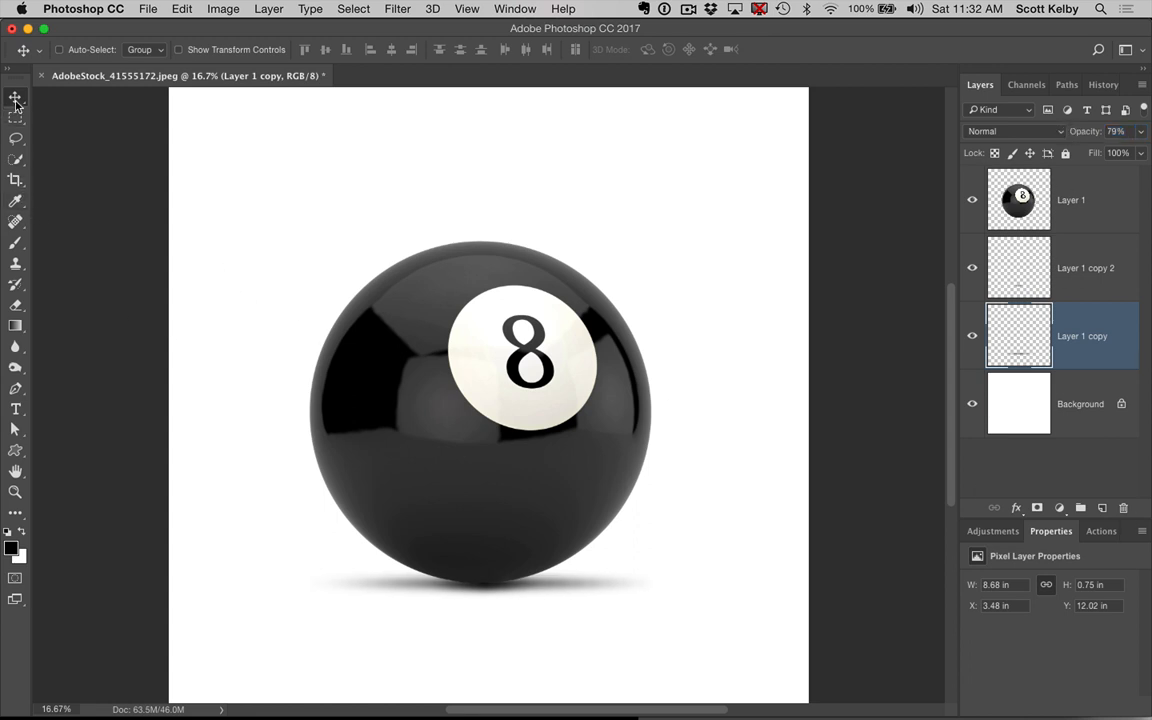